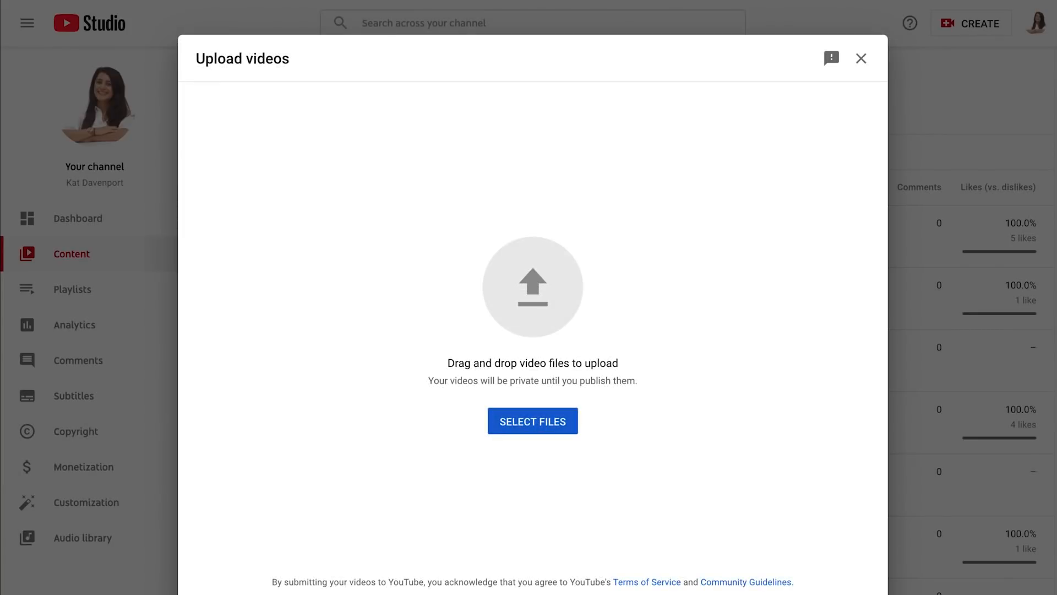
Step: Leave the Upload videos dialog and return to the YouTube home page
{"action": "left_click", "coordinate": [533, 421]}
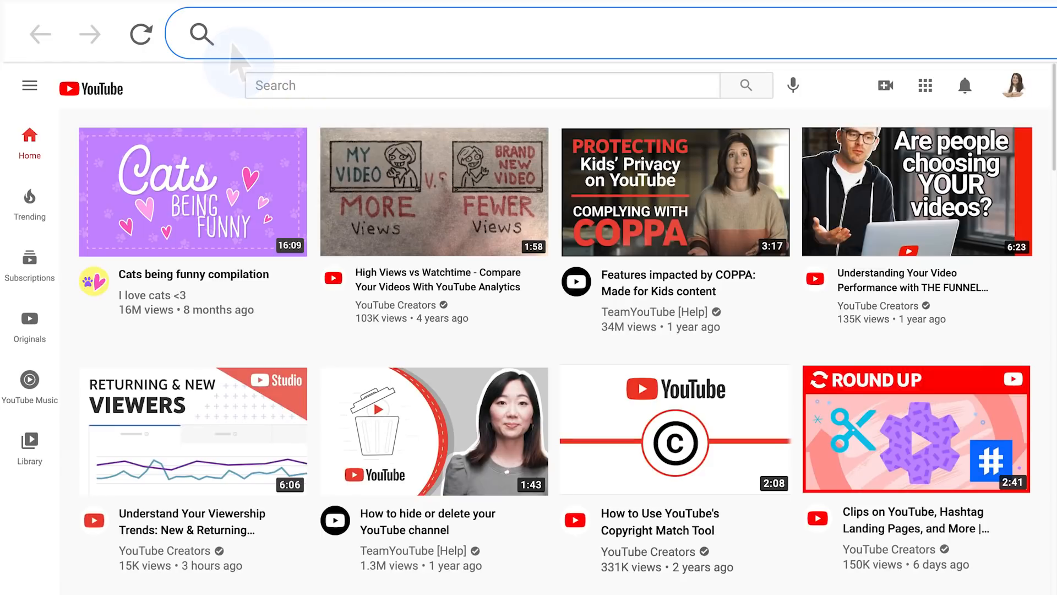
Step: Go to youtube.com/verify to reach account verification step 1 of 2
{"action": "type", "text": "youtube.com"}
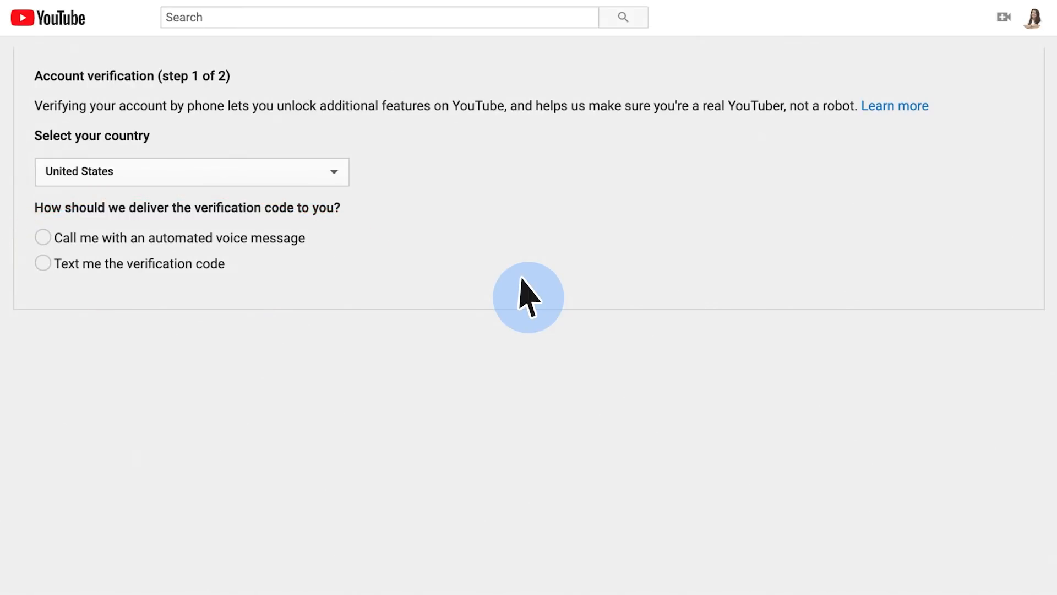
Step: Choose the automated voice call option and submit the phone number for verification
{"action": "left_click", "coordinate": [42, 238]}
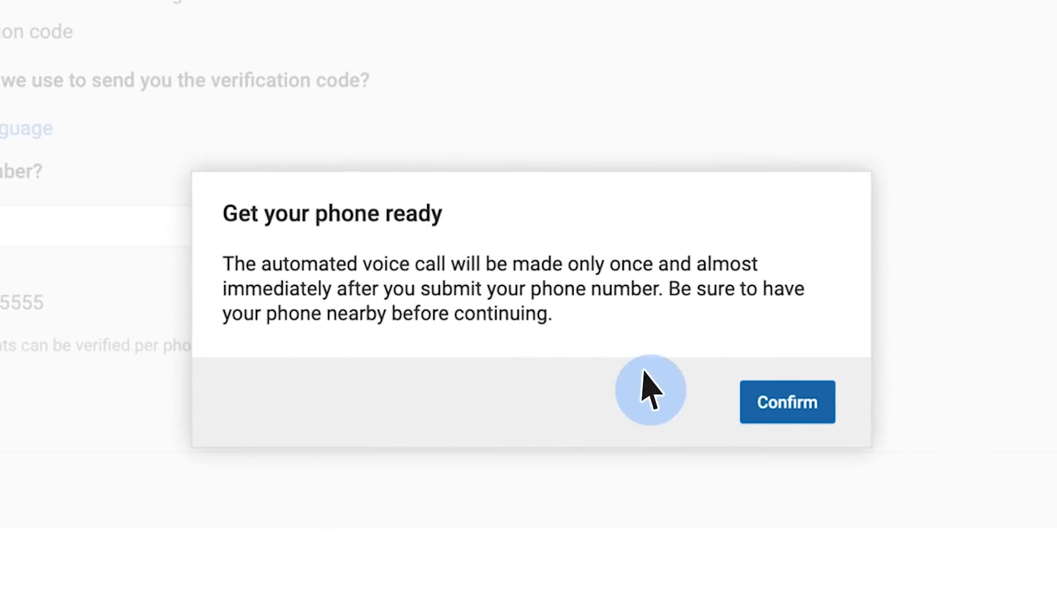
{"action": "left_click", "coordinate": [787, 402]}
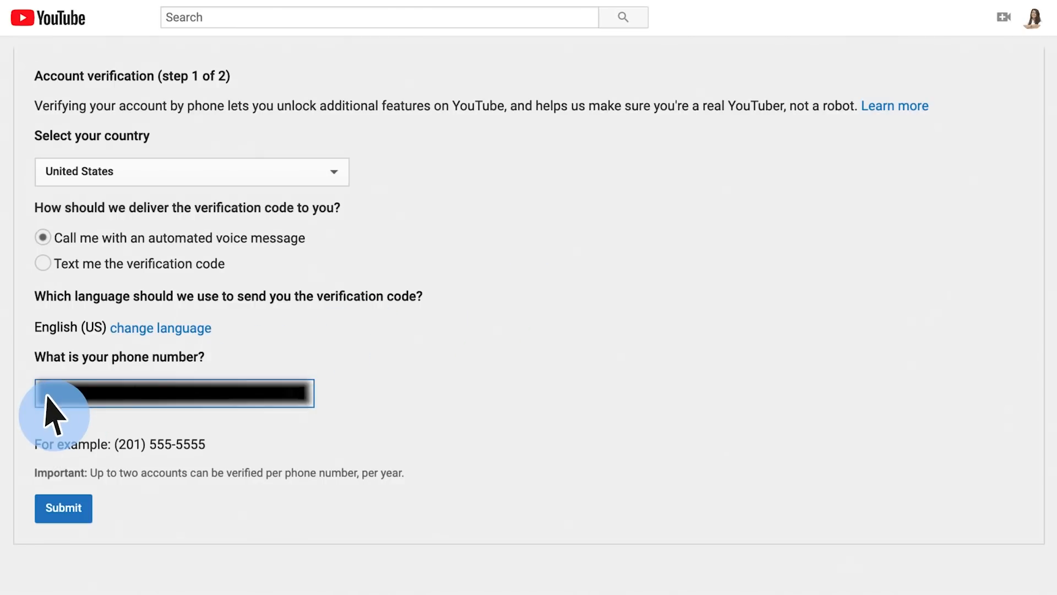
{"action": "left_click", "coordinate": [62, 508]}
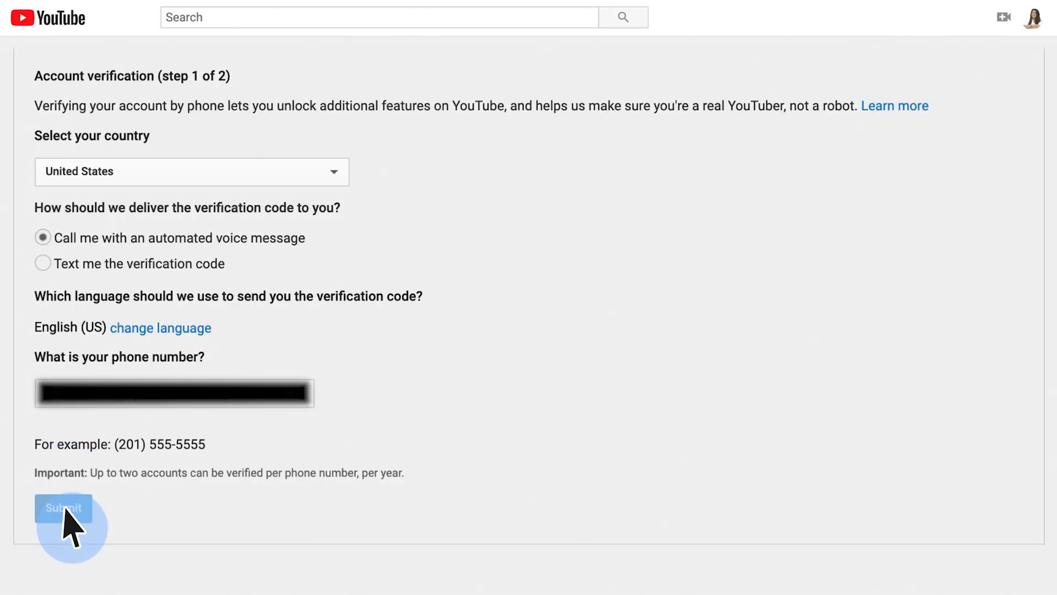
{"action": "left_click", "coordinate": [62, 507]}
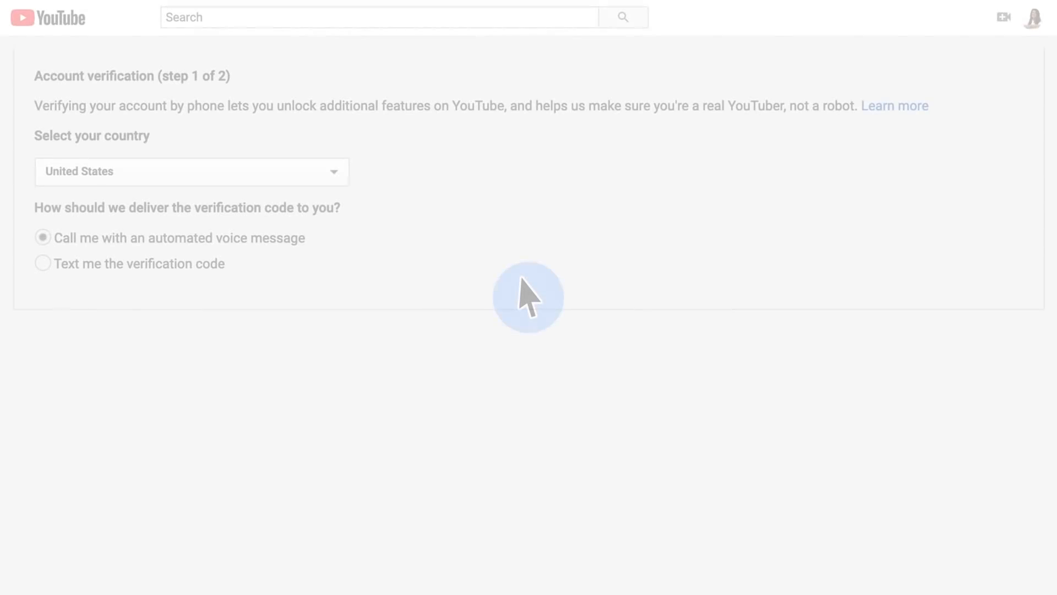
{"action": "left_click", "coordinate": [41, 264]}
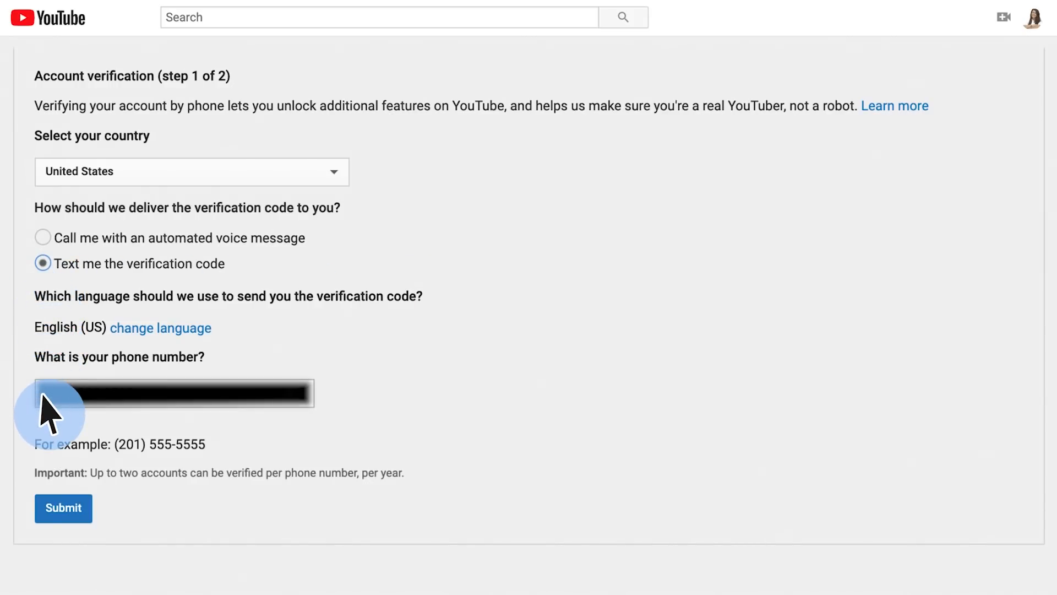
{"action": "left_click", "coordinate": [62, 509]}
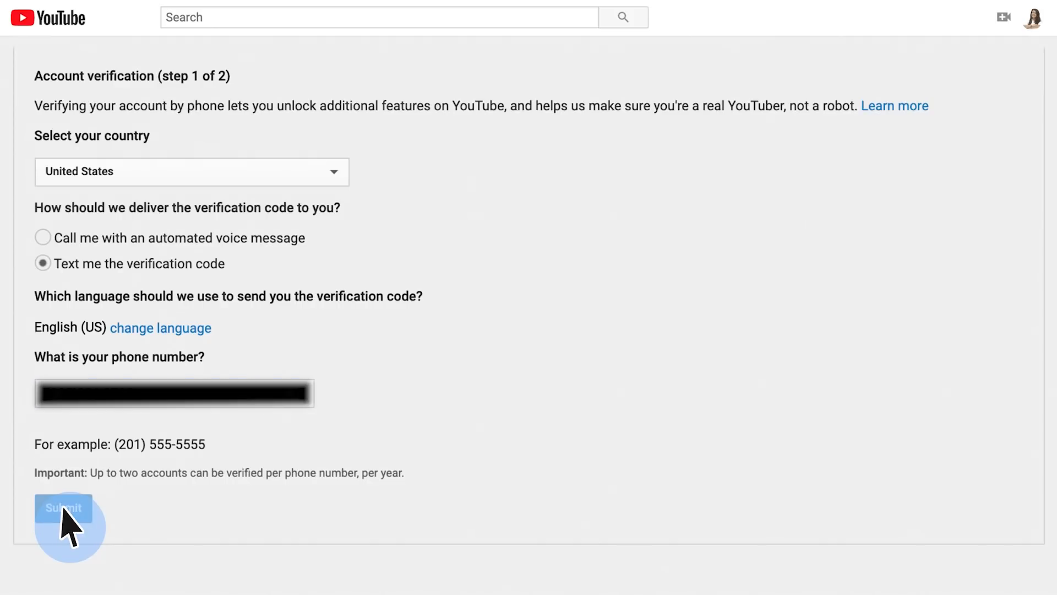
{"action": "left_click", "coordinate": [60, 509]}
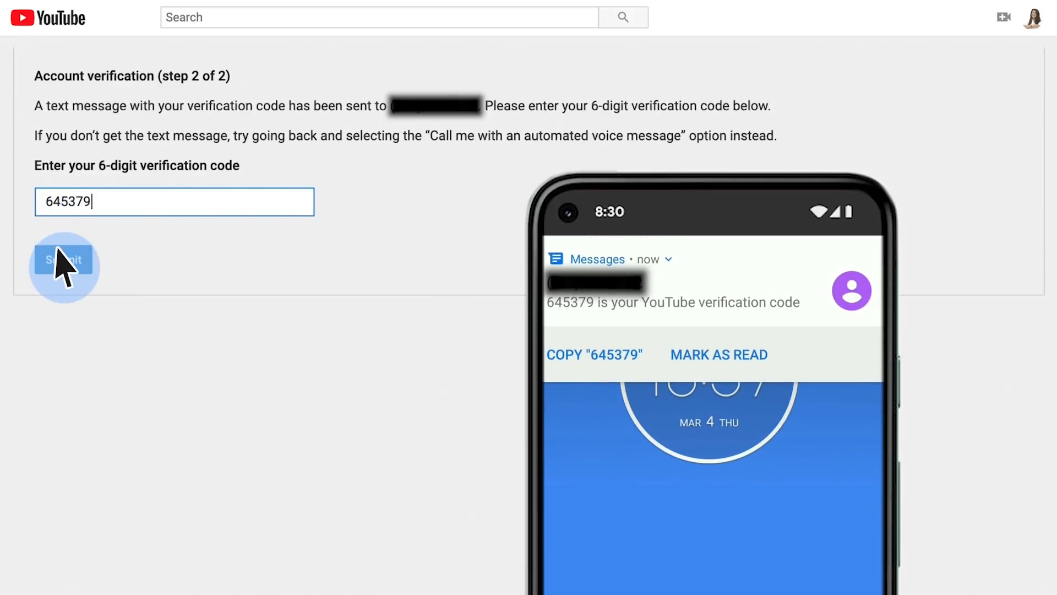
{"action": "left_click", "coordinate": [60, 259]}
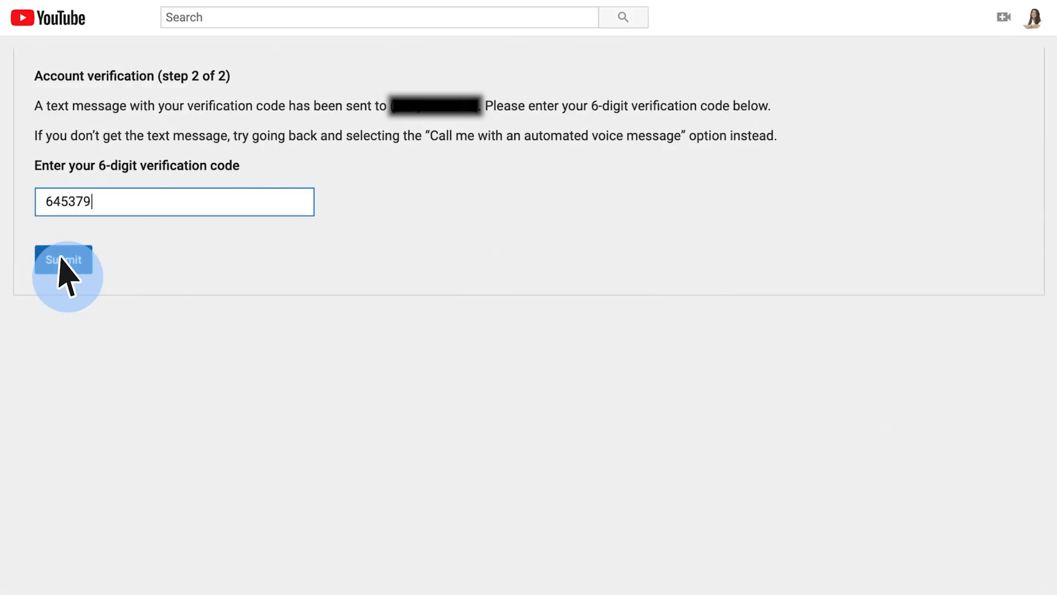
{"action": "left_click", "coordinate": [61, 260]}
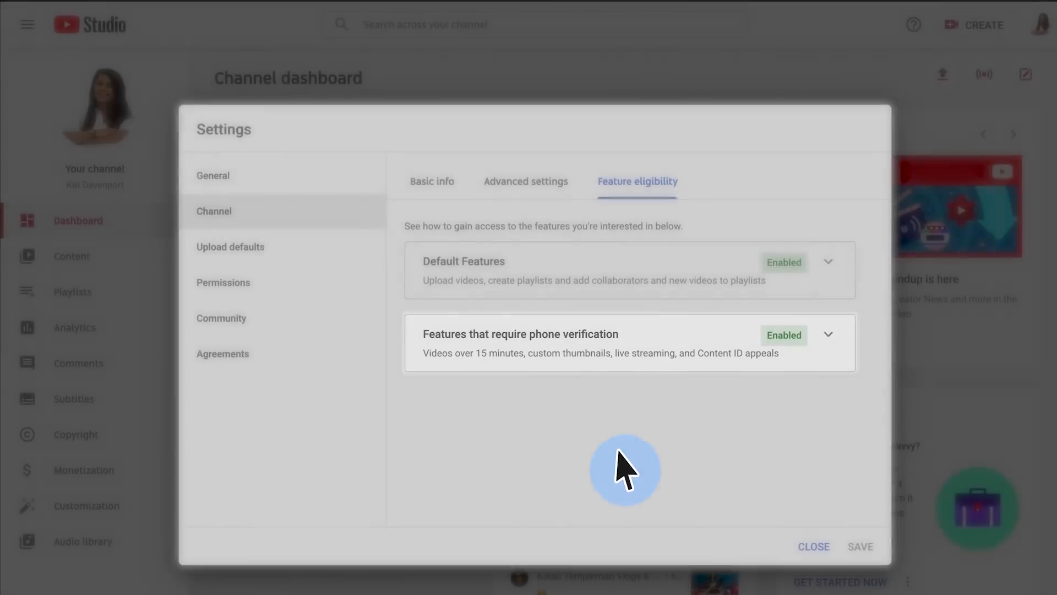
Step: Close the channel settings after confirming phone-verification features are Enabled
{"action": "left_click", "coordinate": [814, 546]}
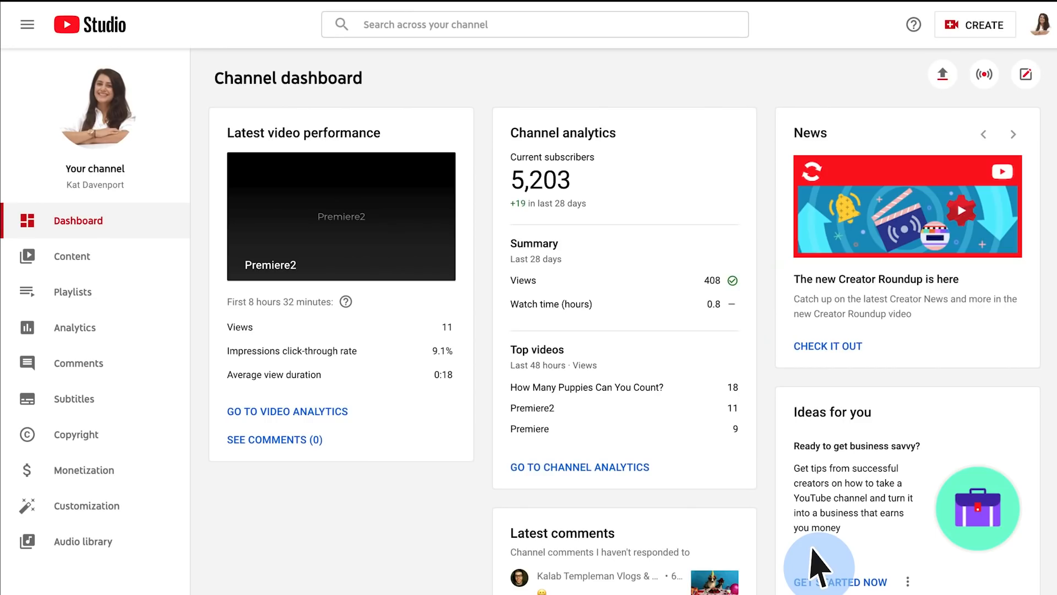